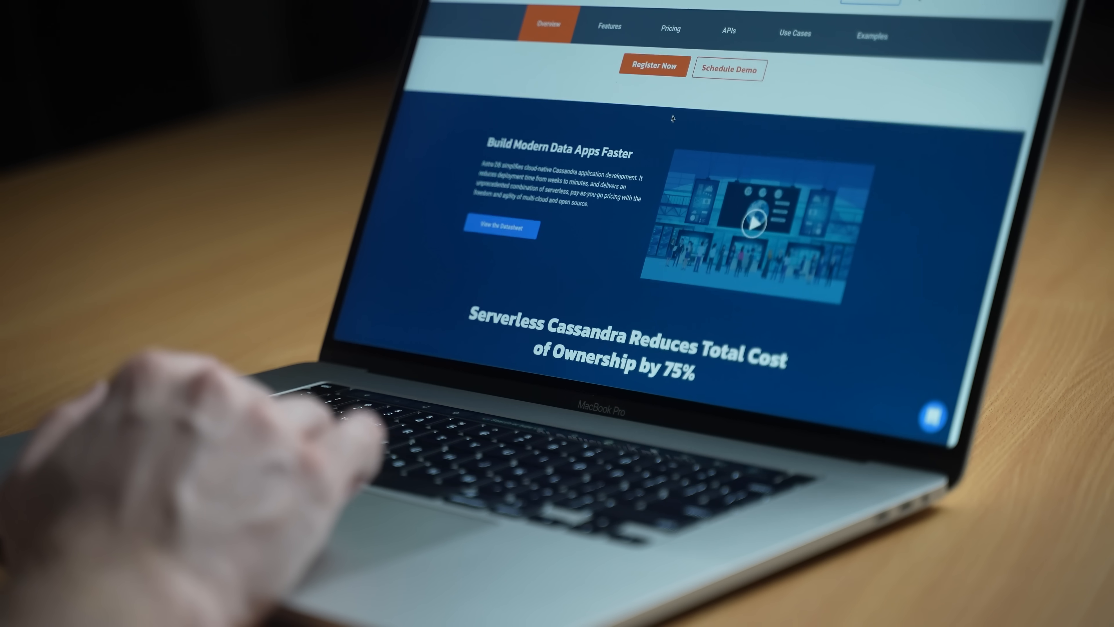
scroll(down, 3)
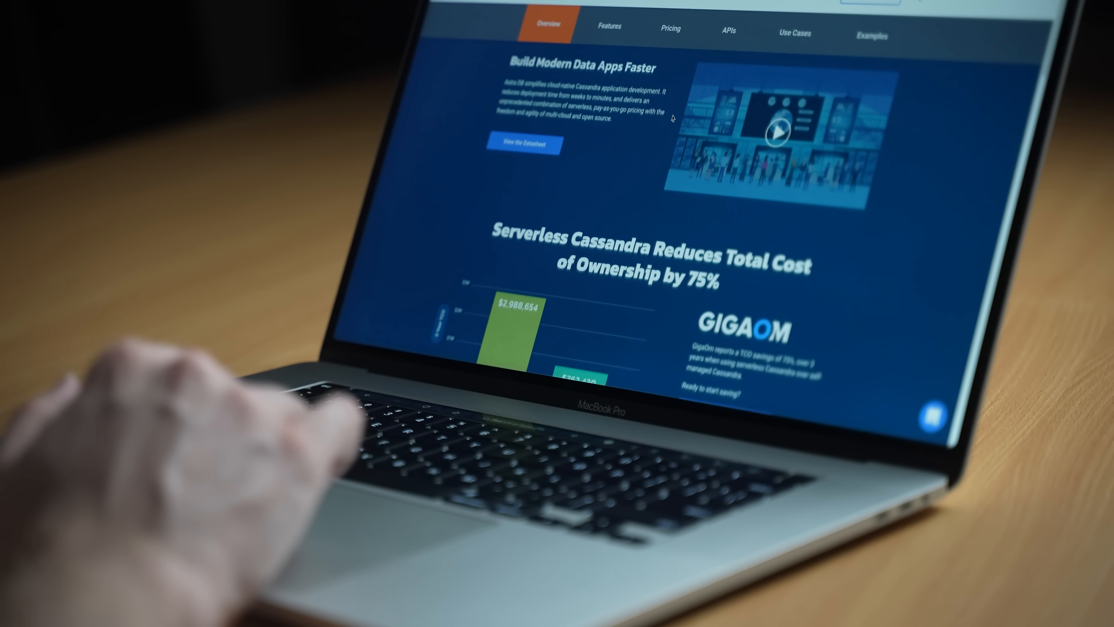